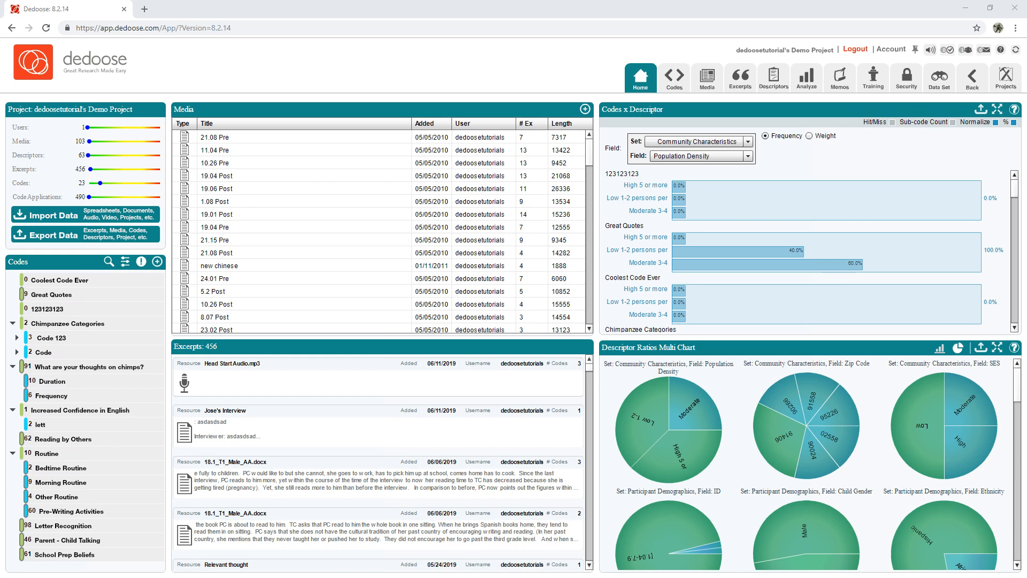
mouse_move(907, 78)
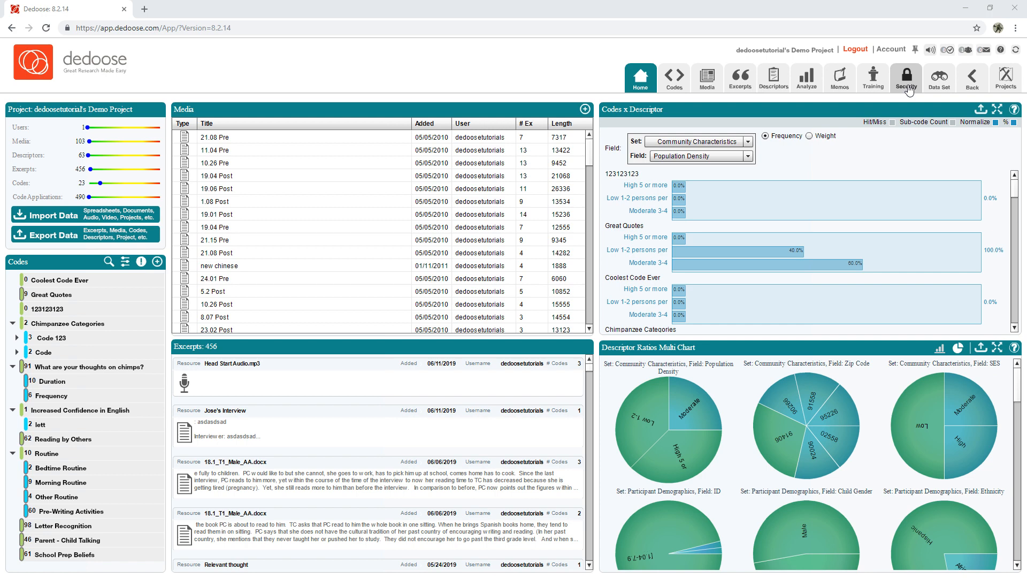
mouse_move(915, 86)
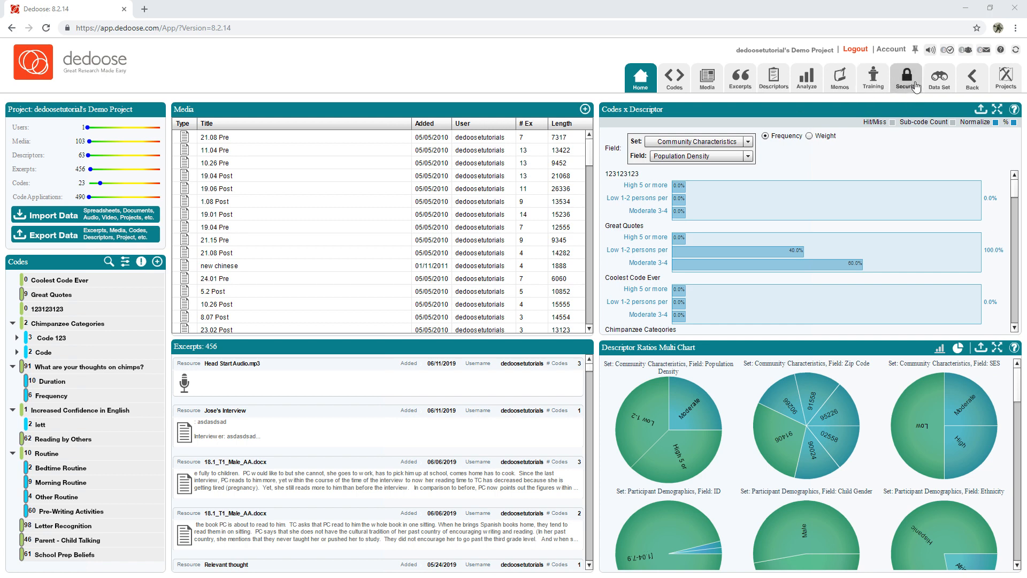
Open the Security page showing the Default Group and Blind Coders group
click(906, 78)
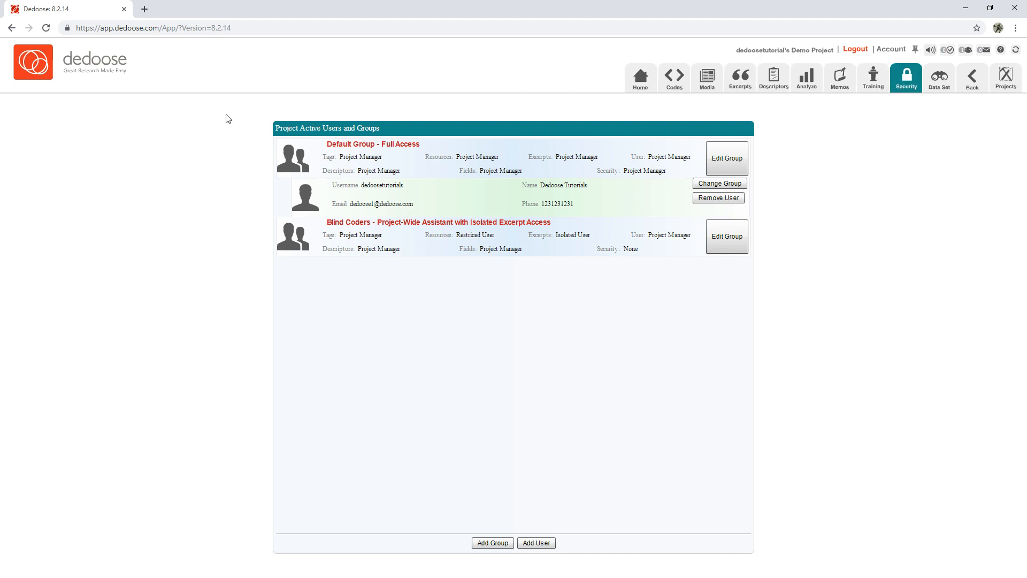
mouse_move(540, 260)
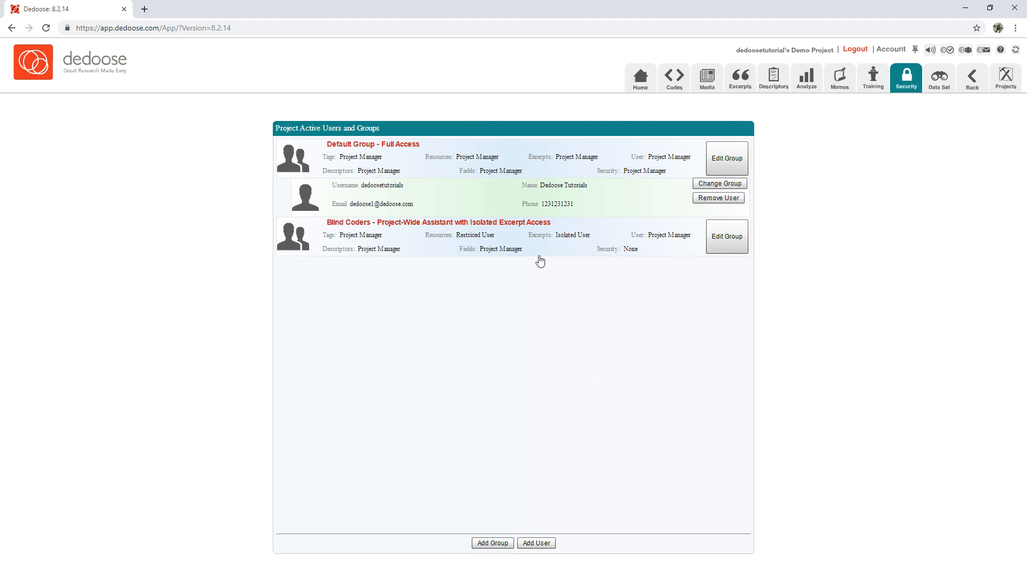
mouse_move(567, 179)
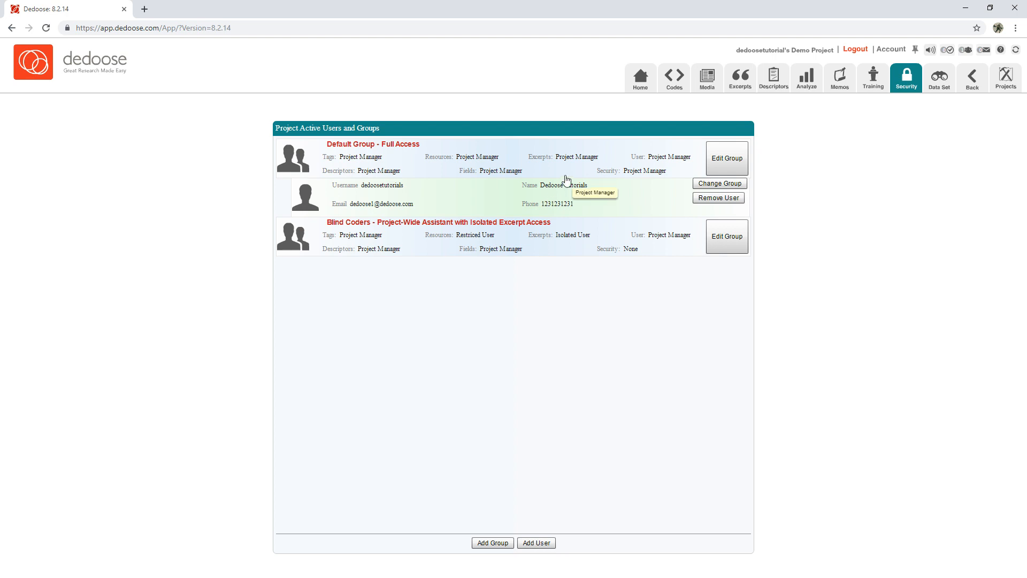
mouse_move(689, 172)
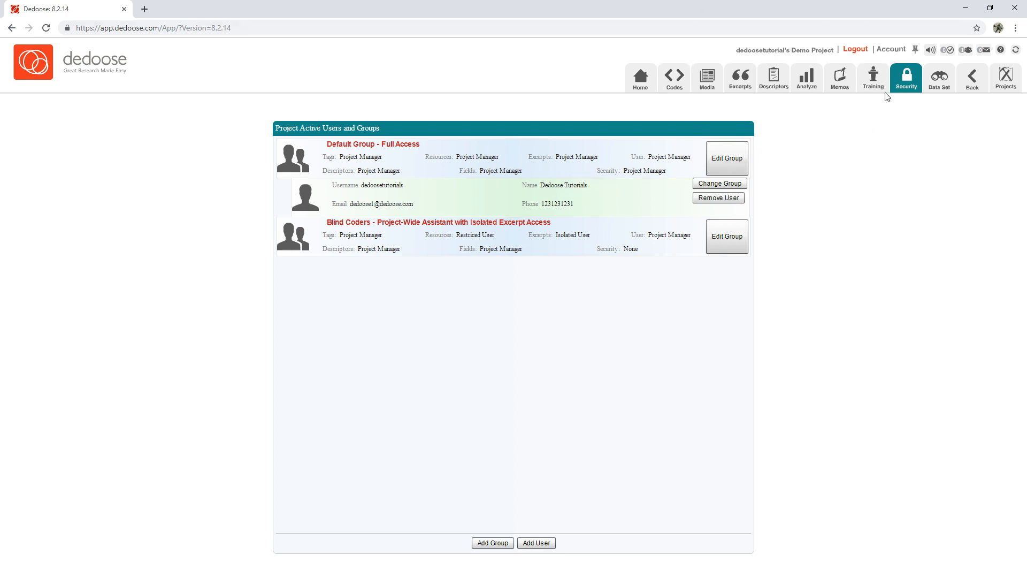
mouse_move(921, 94)
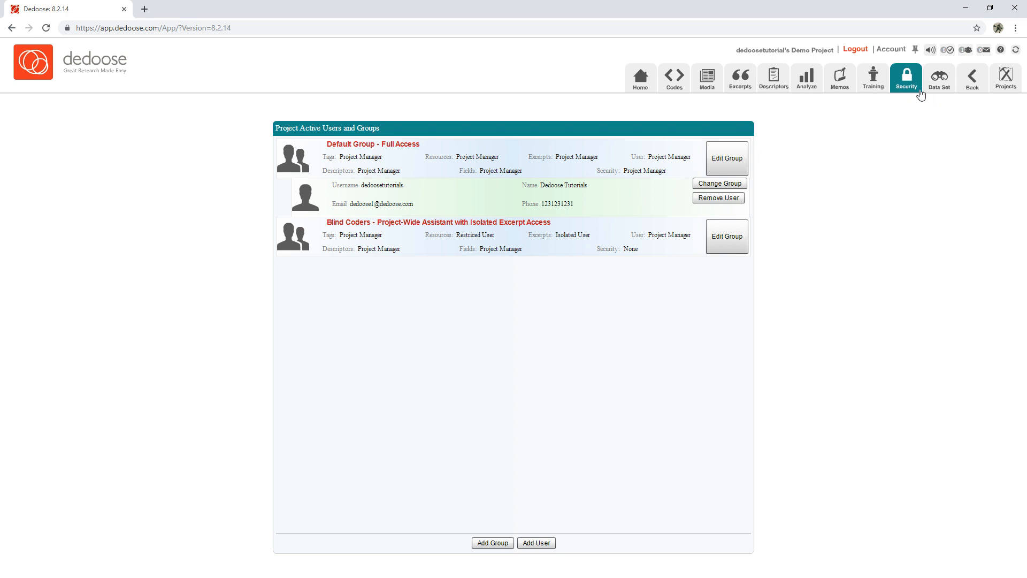
mouse_move(909, 101)
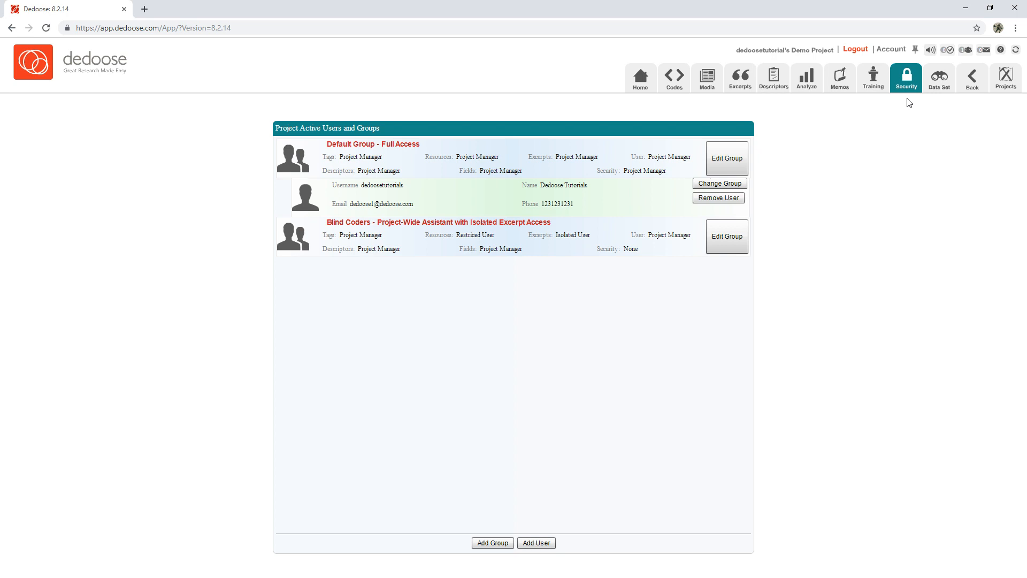
mouse_move(810, 55)
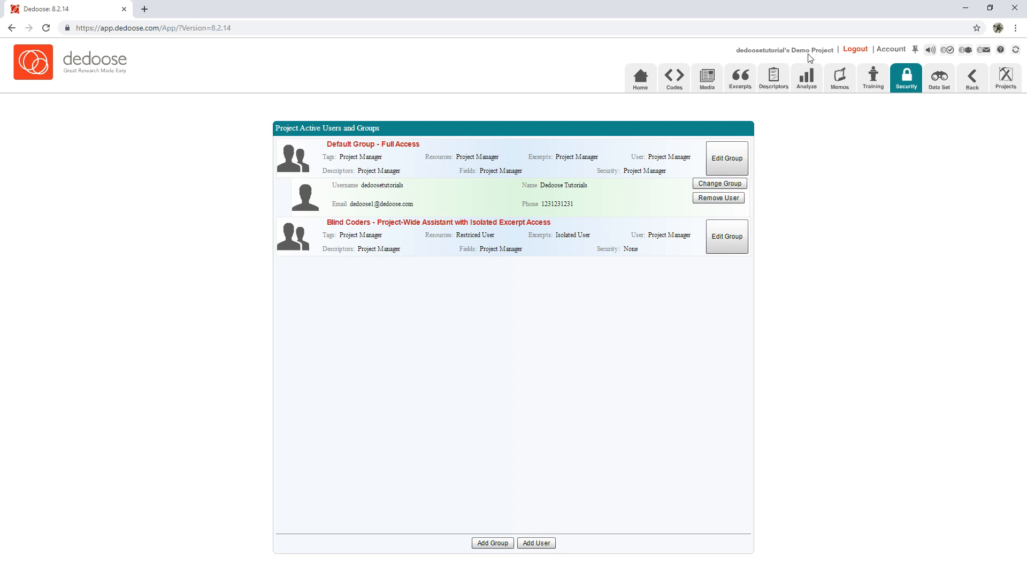
mouse_move(800, 52)
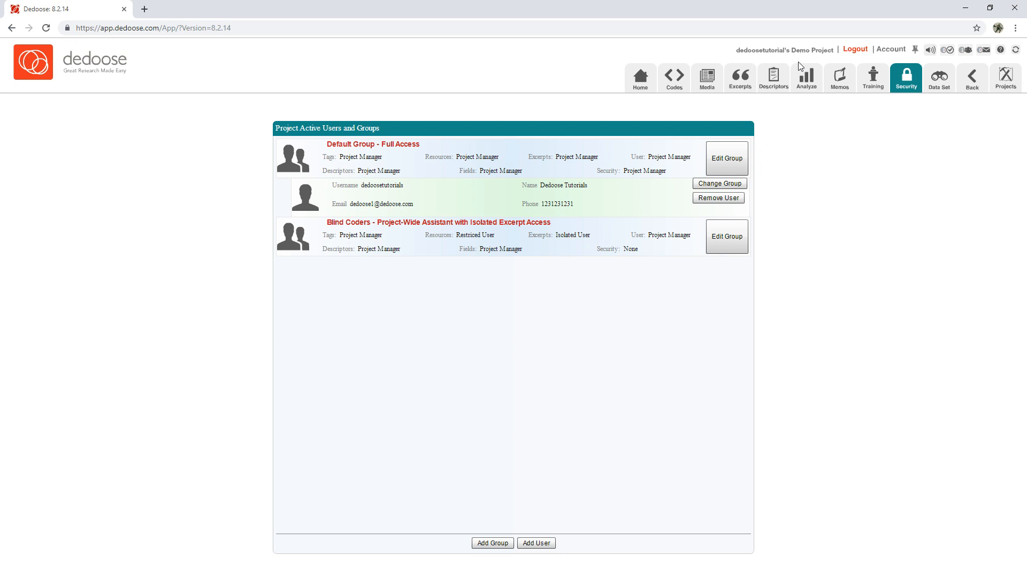
mouse_move(583, 369)
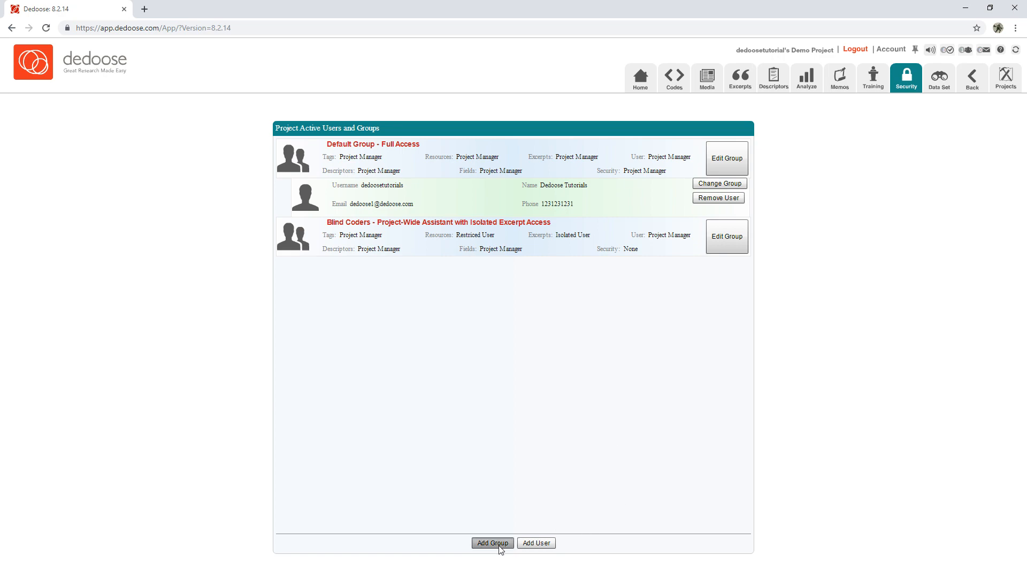
Create a group titled 'New Group' with the Standard Assistant access list
click(492, 543)
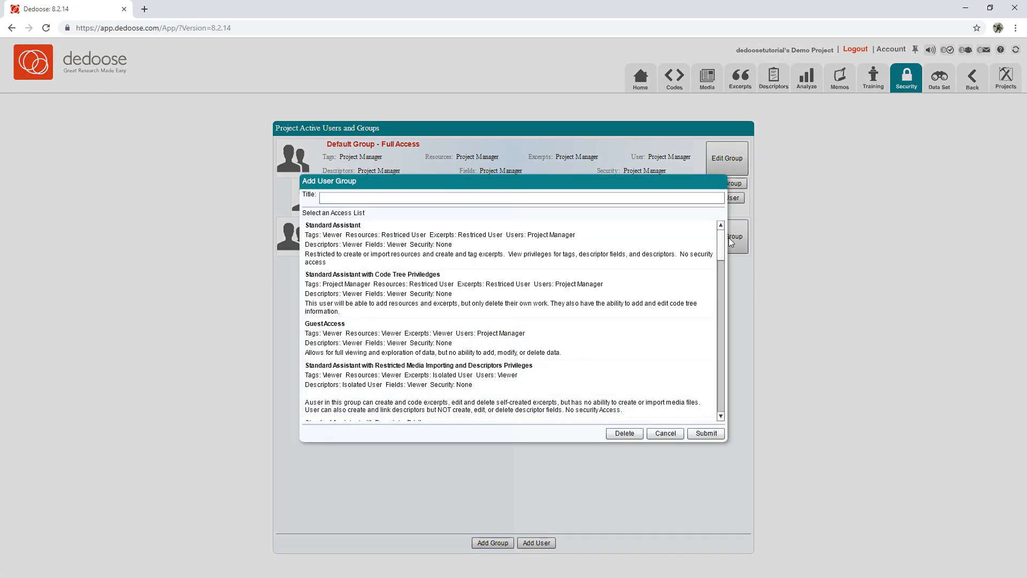
scroll(down, 3)
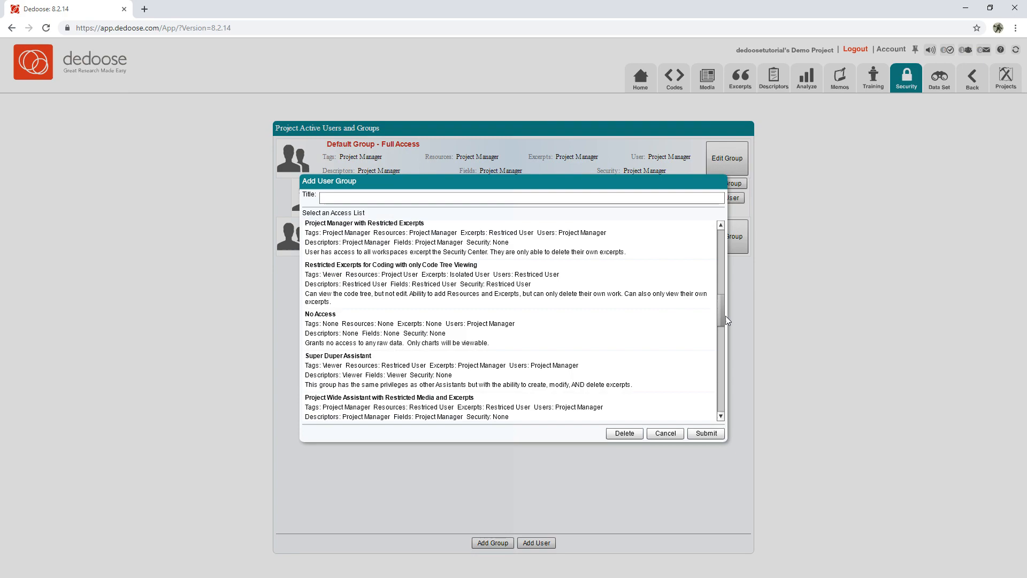
scroll(down, 3)
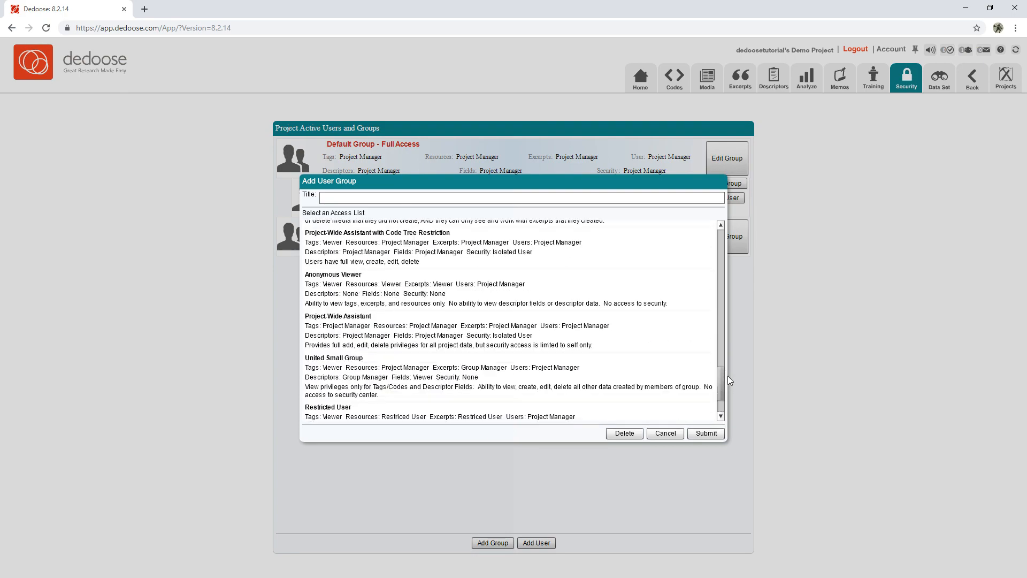
scroll(down, 3)
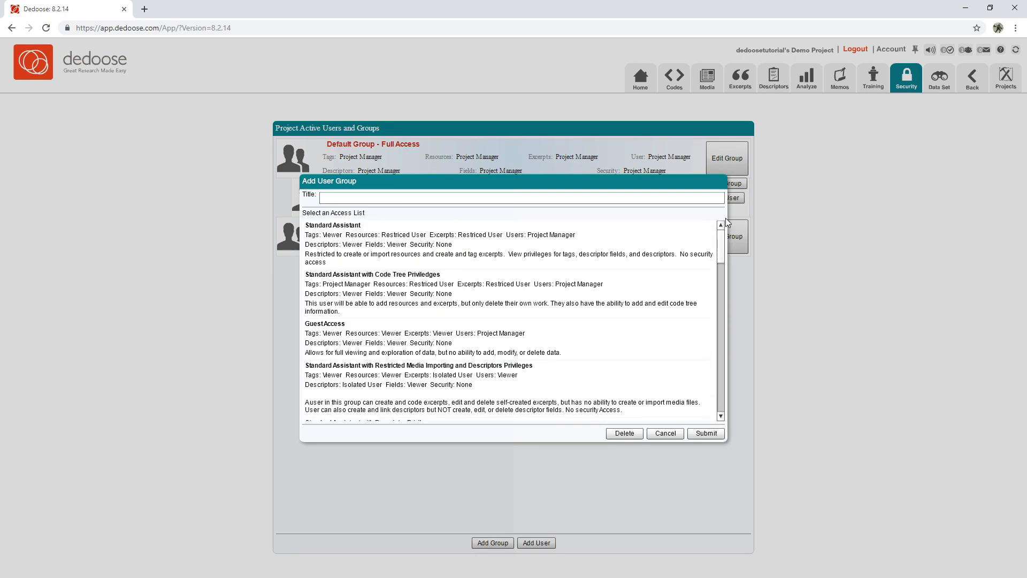
scroll(down, 3)
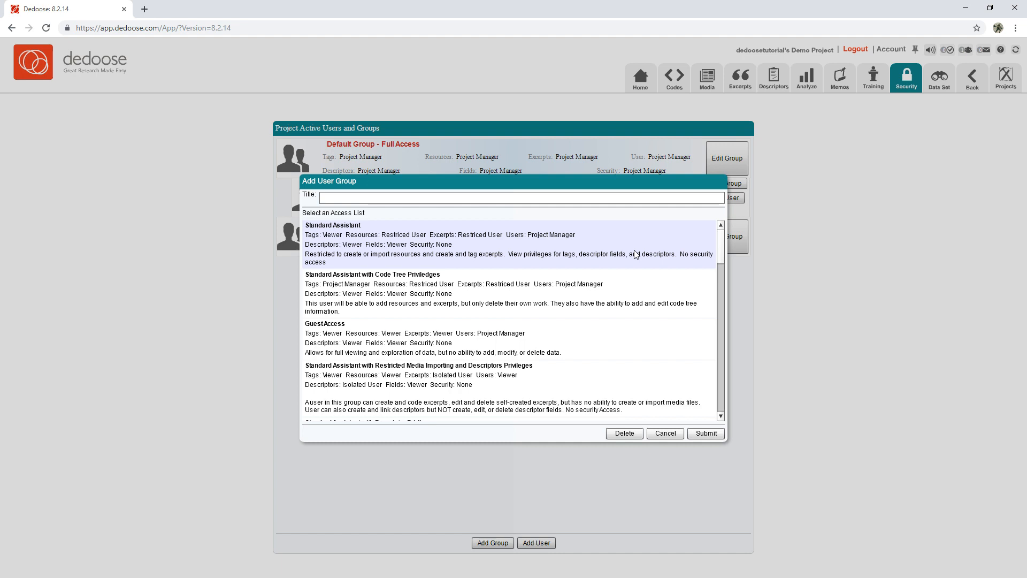
click(377, 243)
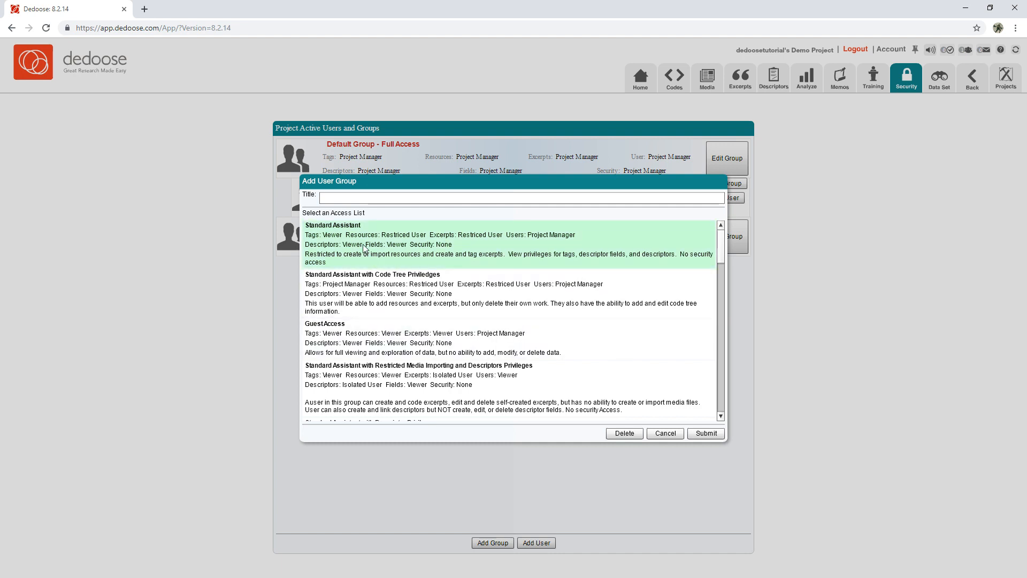
click(373, 197)
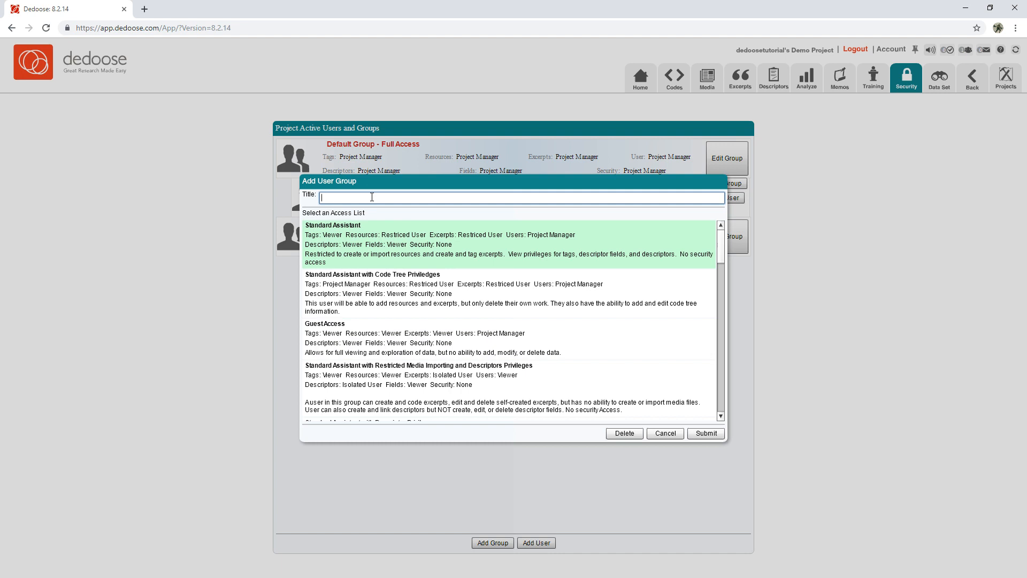
text(N)
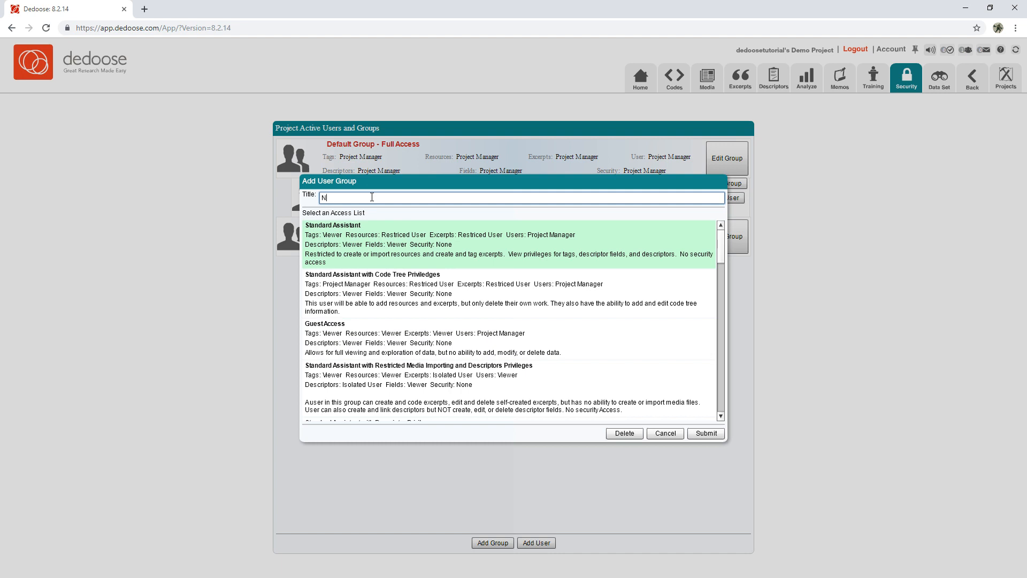
text(ew Group)
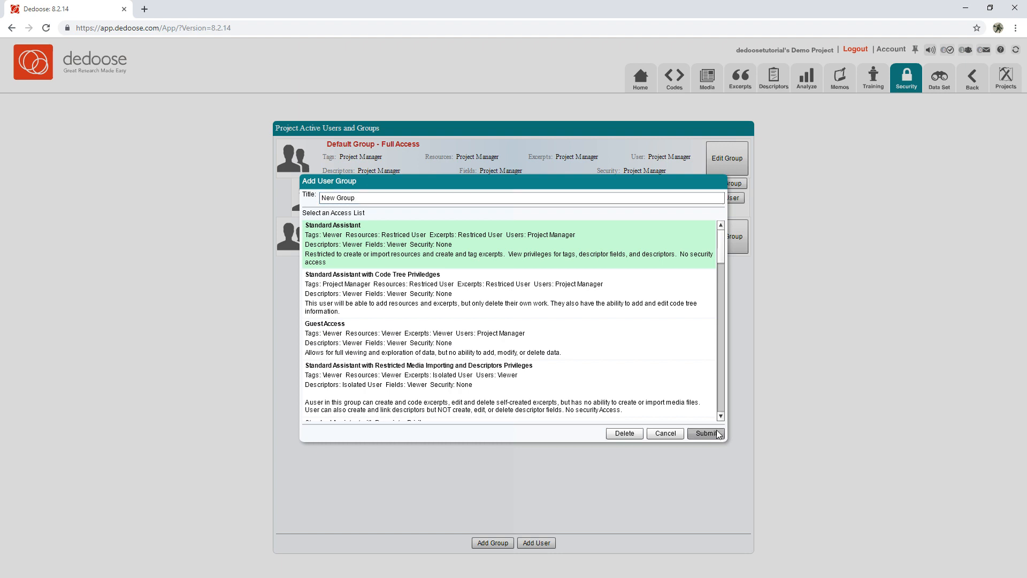
click(707, 434)
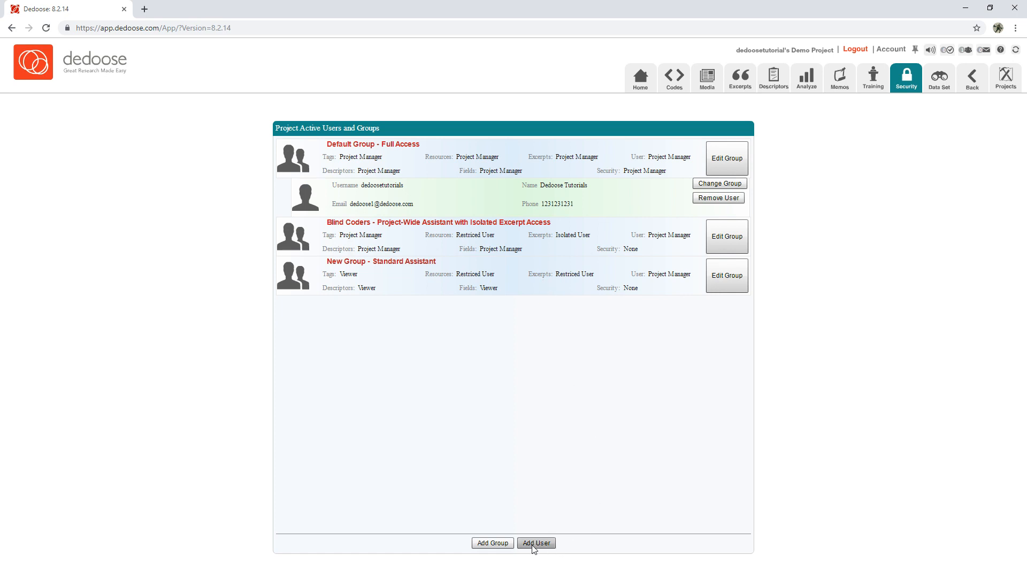
Start adding a user assigned to New Group, entering the 'support' email
click(539, 542)
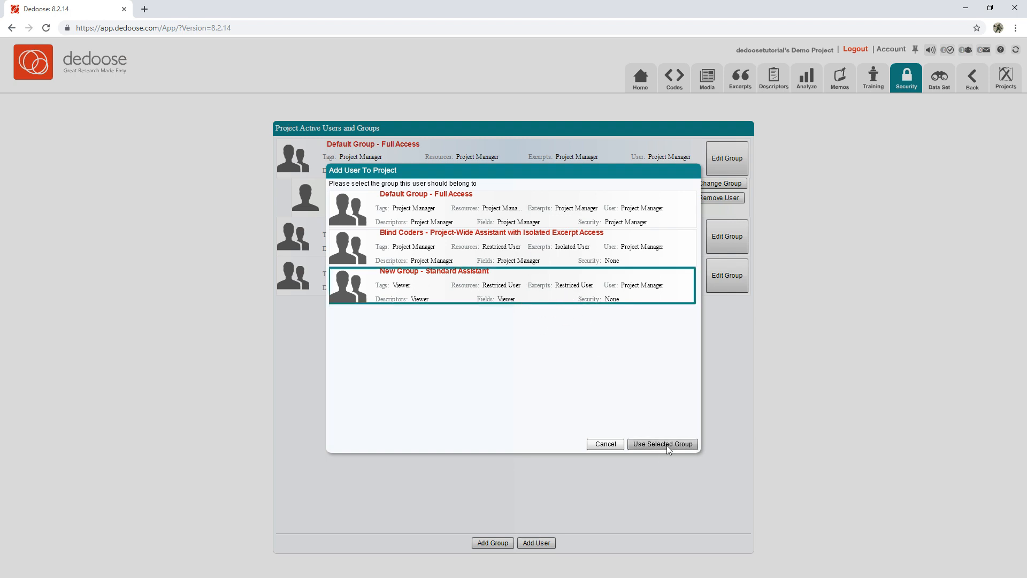
click(662, 445)
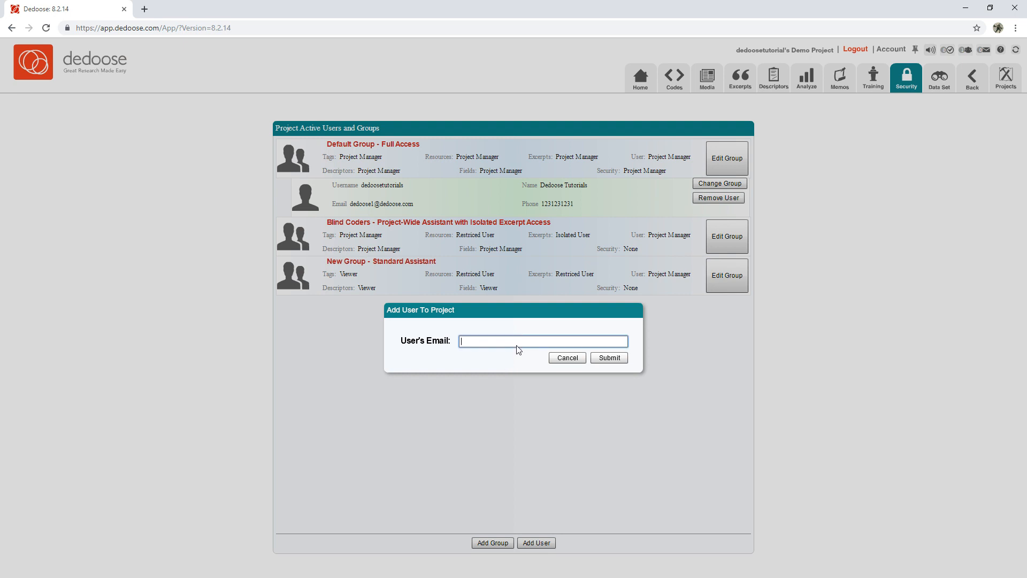
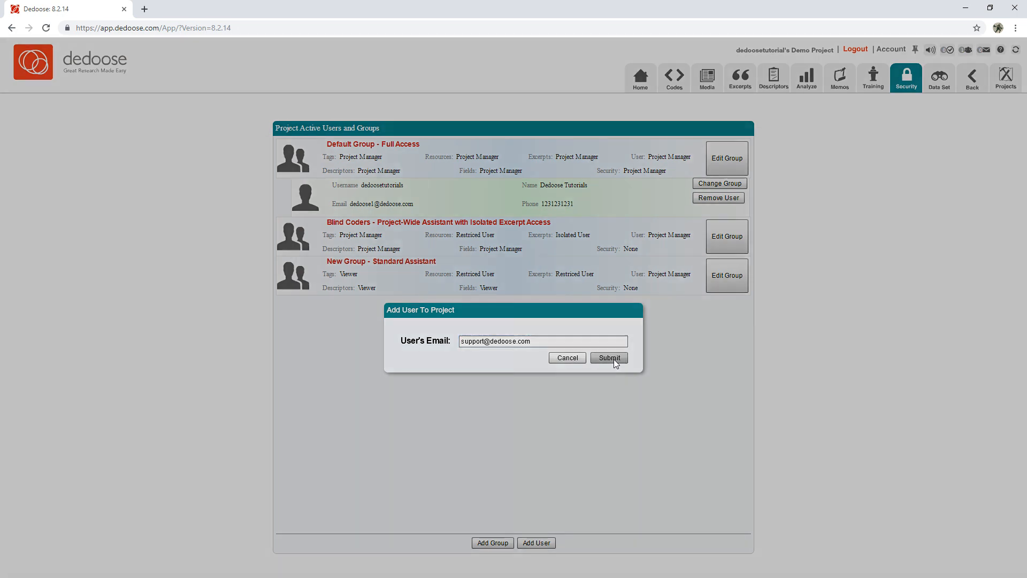
Look up the existing account, invite it to the project, and dismiss the confirmation
click(609, 357)
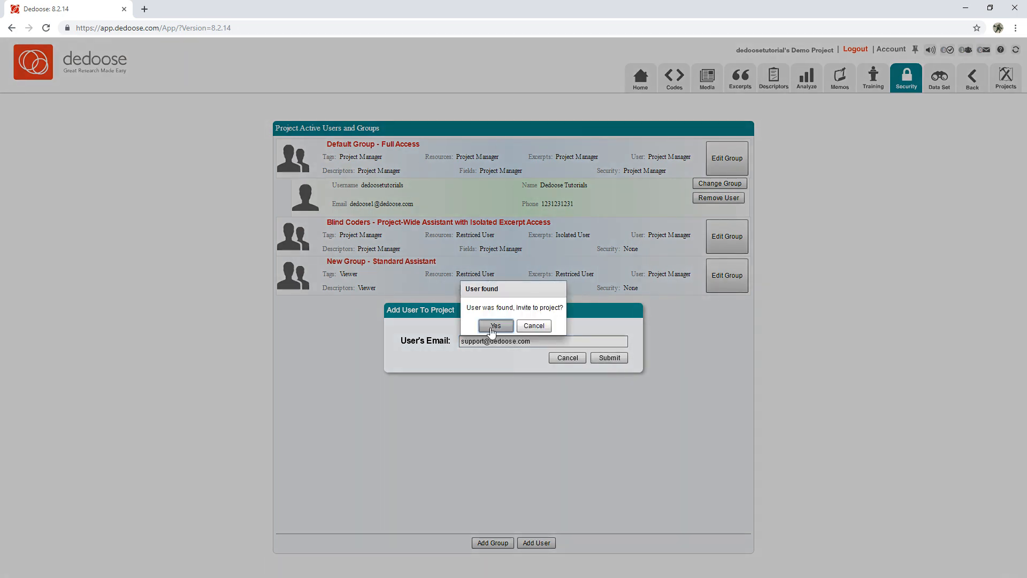
click(496, 325)
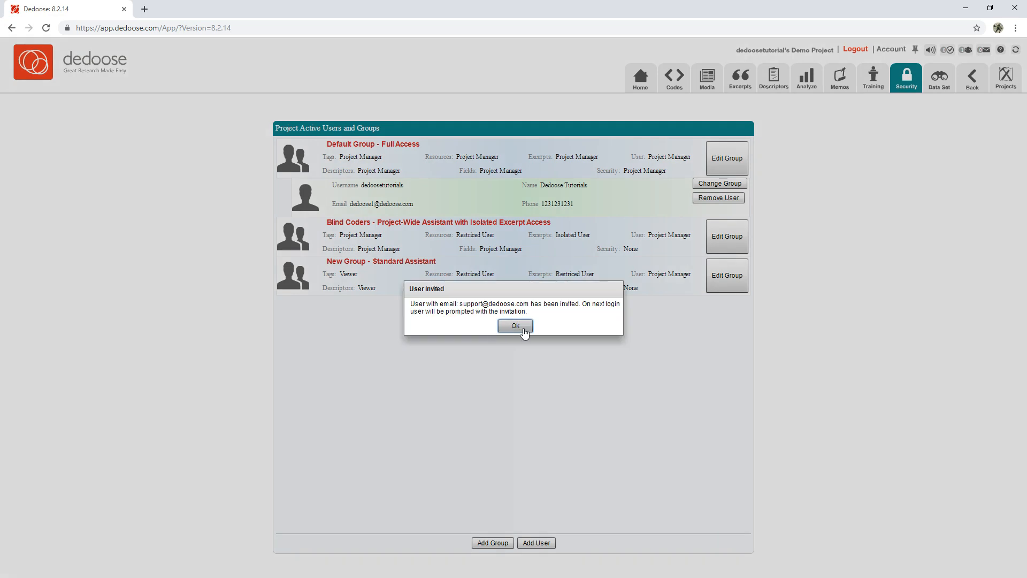
click(515, 326)
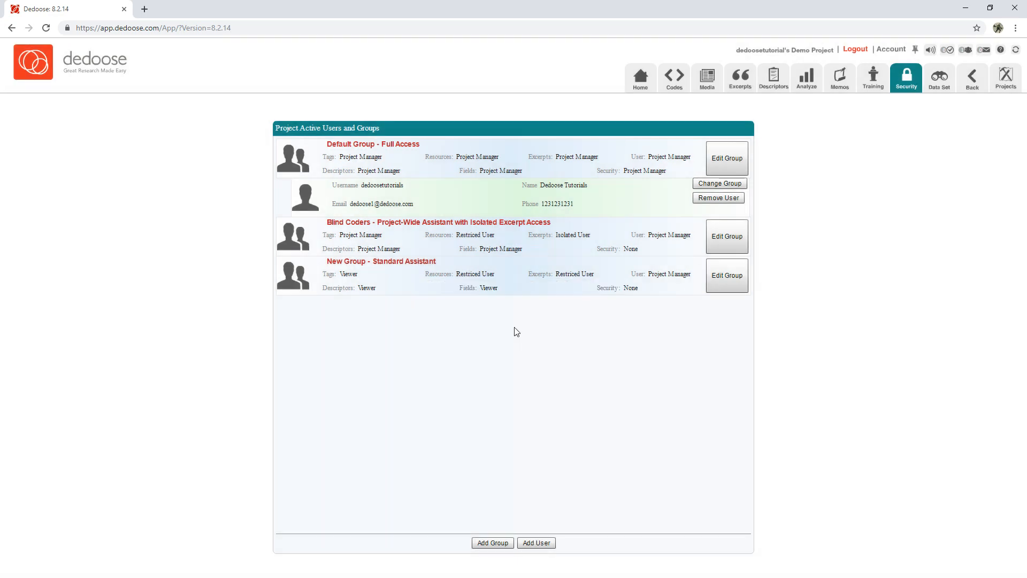
mouse_move(509, 349)
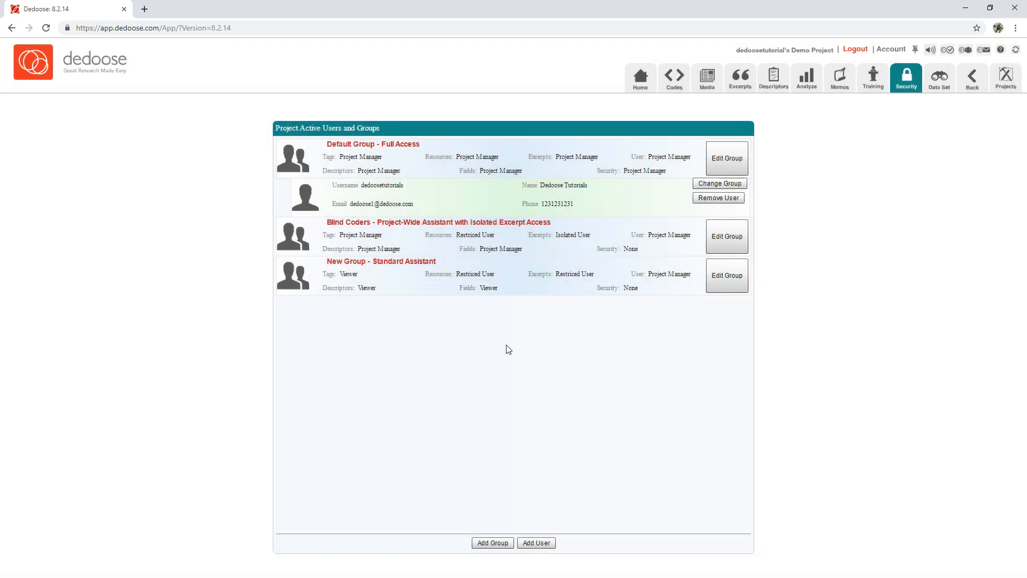
mouse_move(714, 220)
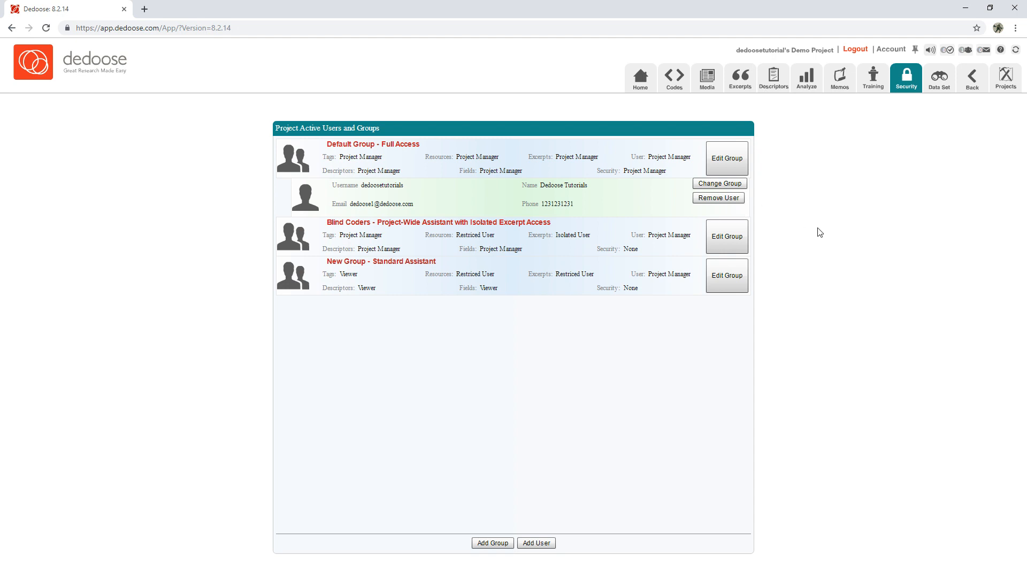
click(719, 198)
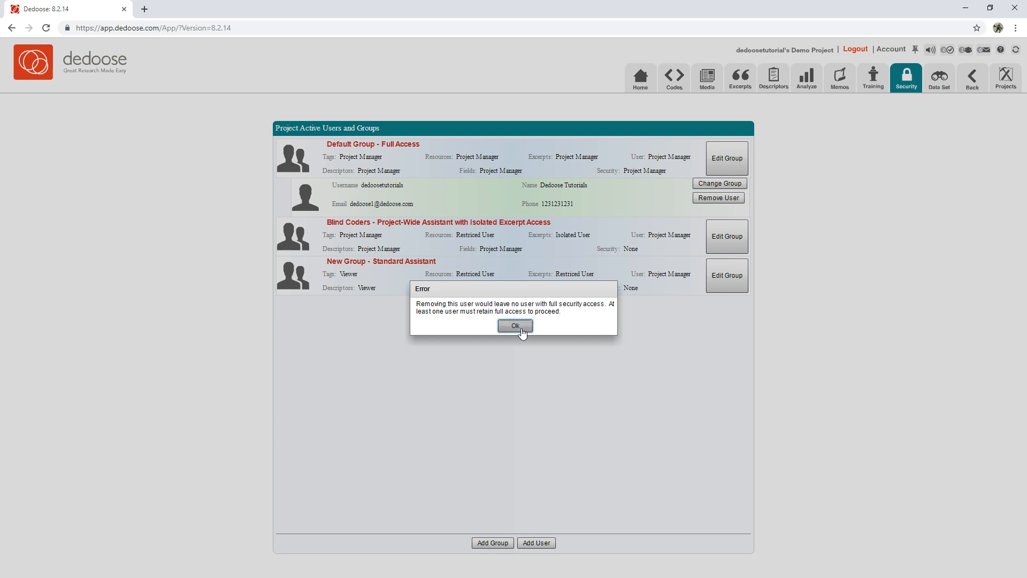
click(515, 325)
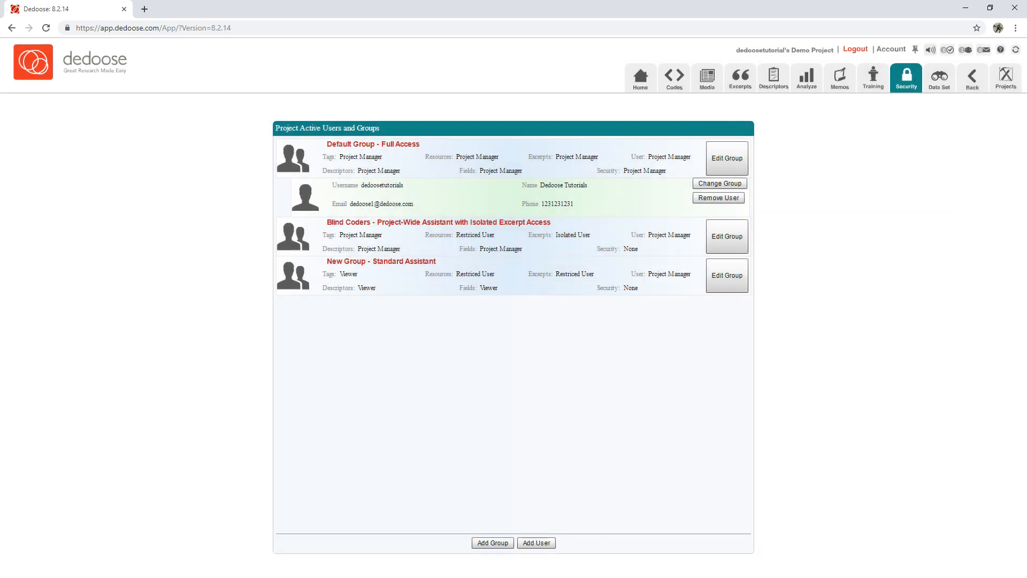